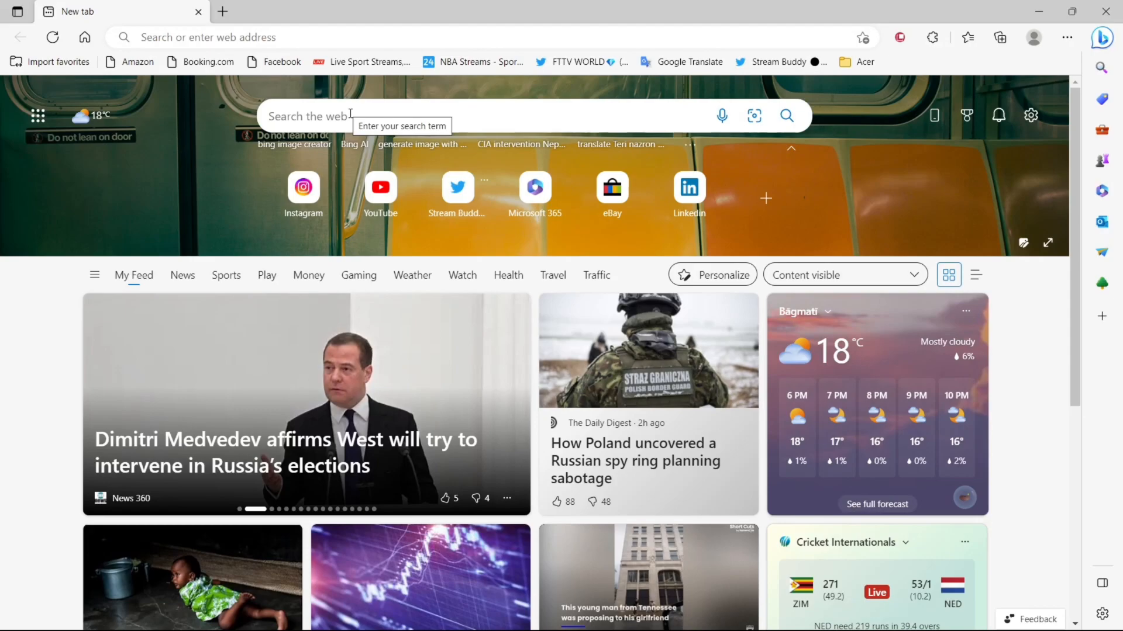
Search 'bing image creator' from the new tab and open the Image Creator result
text(b)
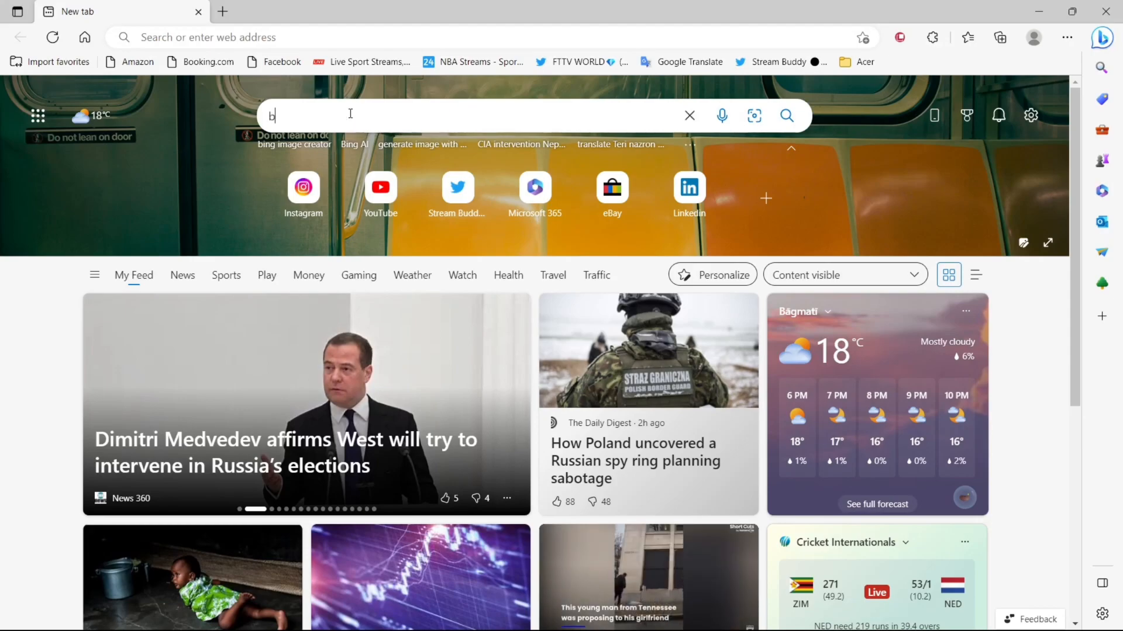
click(296, 145)
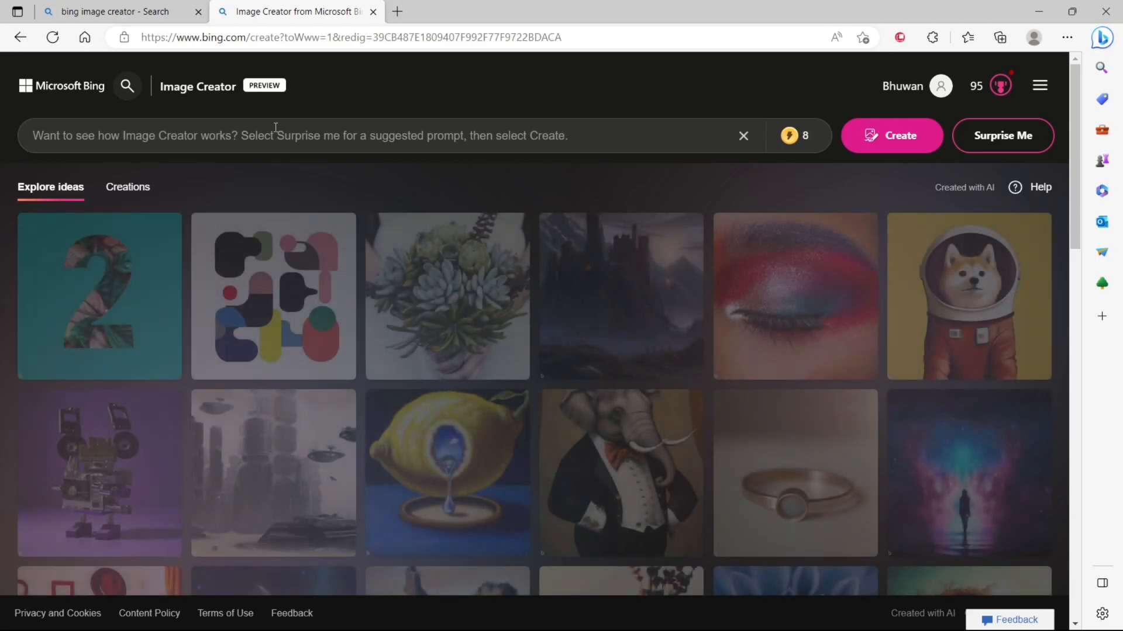
Enter the prompt 'a dog playing in the ground, a man watching the dog...' and create the images
text(a dog playing in the ground, a man watching the dog p)
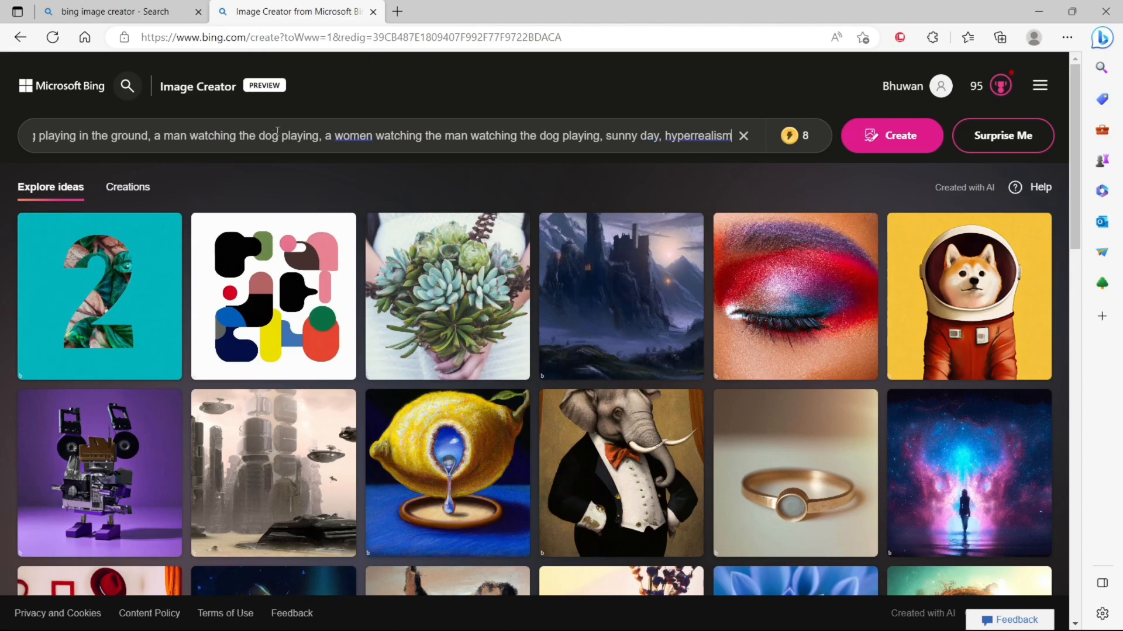
click(891, 135)
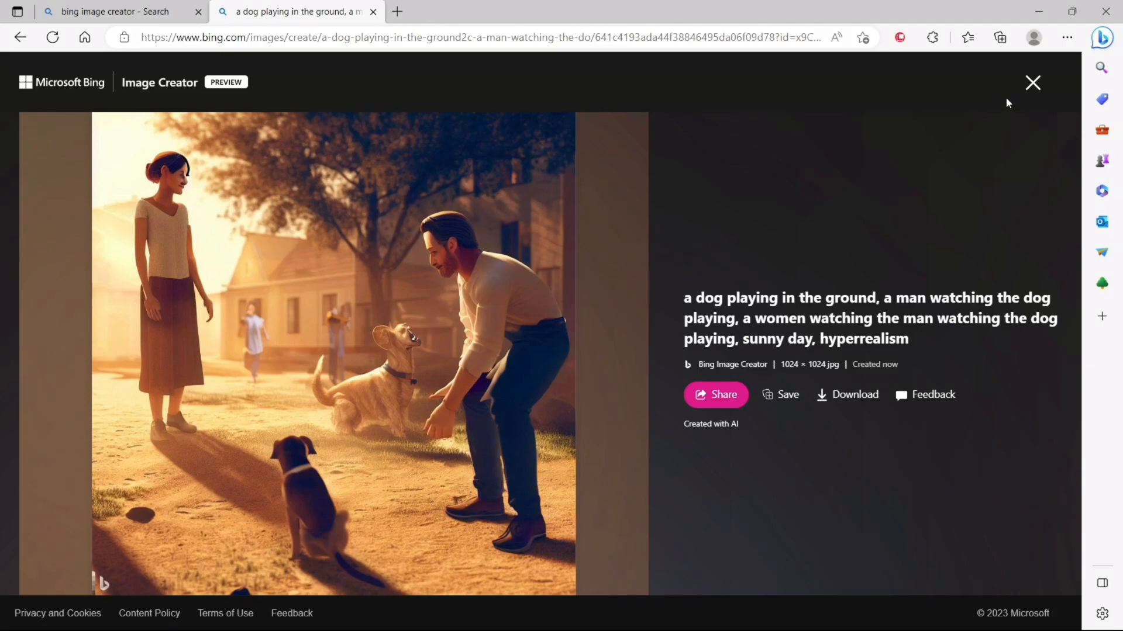
mouse_move(1031, 82)
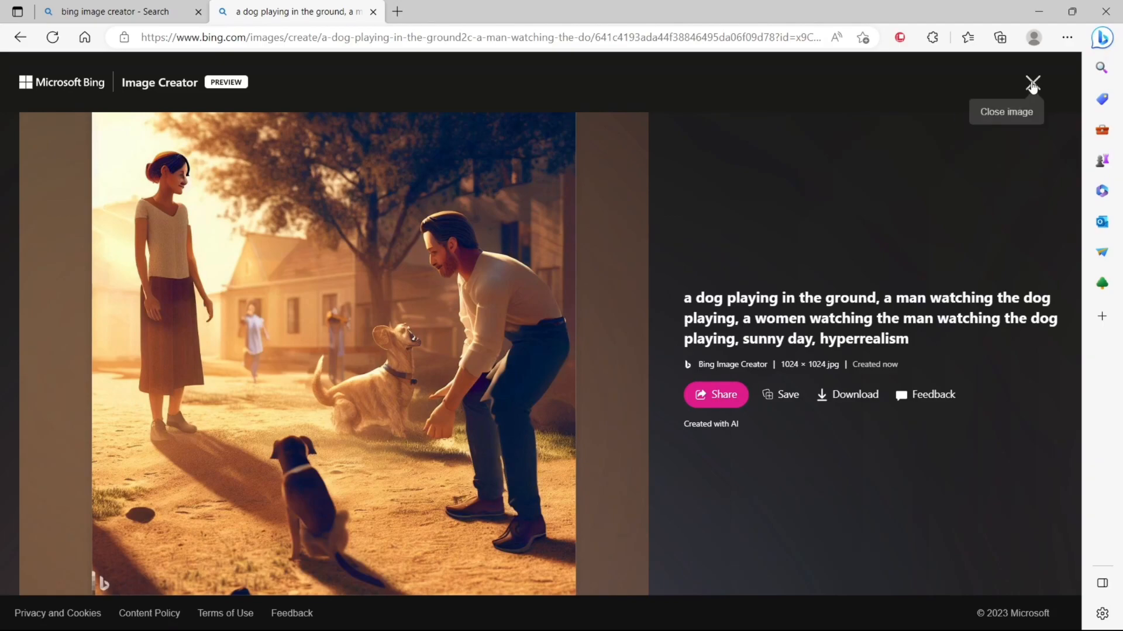